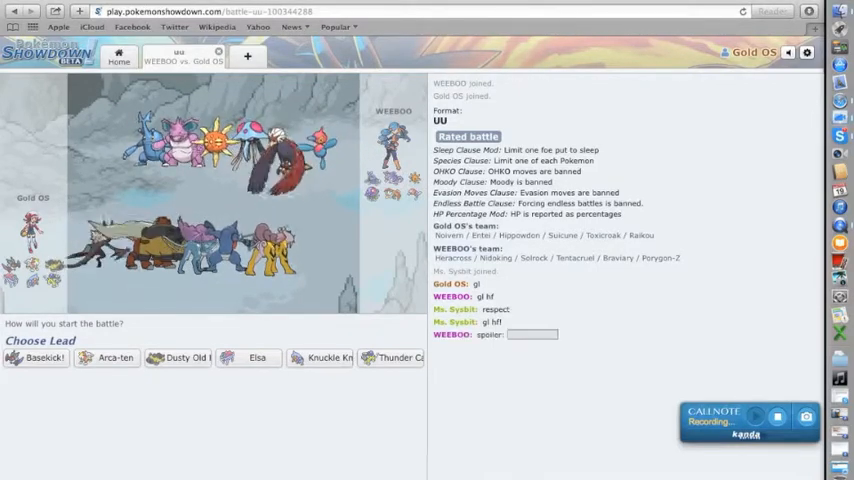
- Send the chat message 'this is an alt' before leading with Thunder Cats
text(this is an alt)
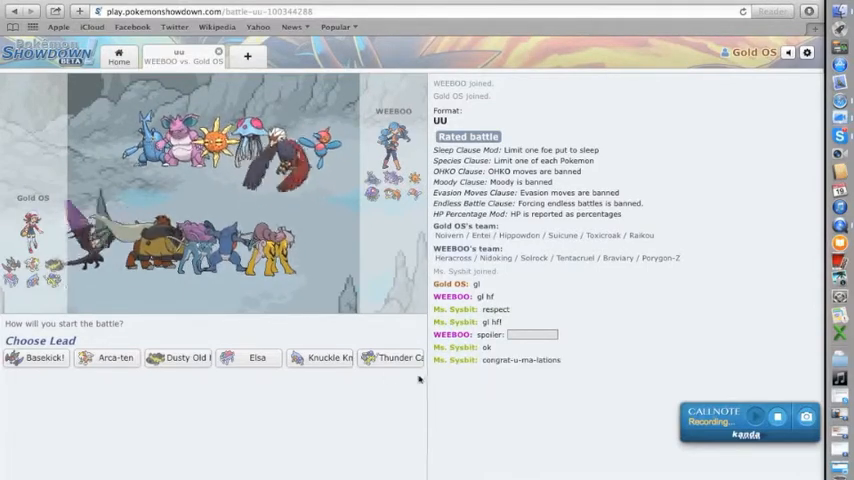
mouse_move(250, 360)
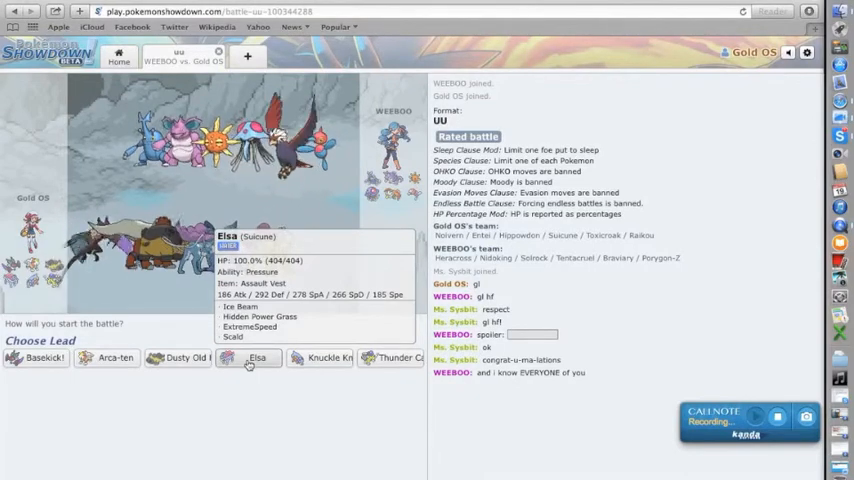
mouse_move(264, 460)
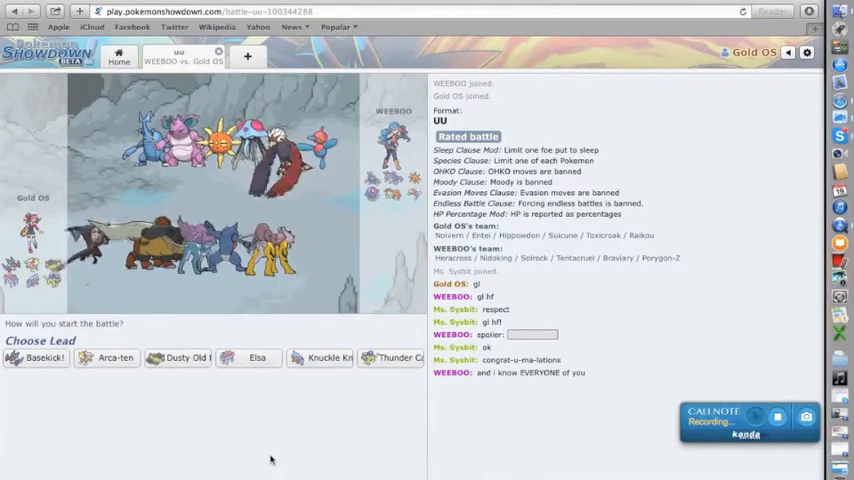
mouse_move(394, 356)
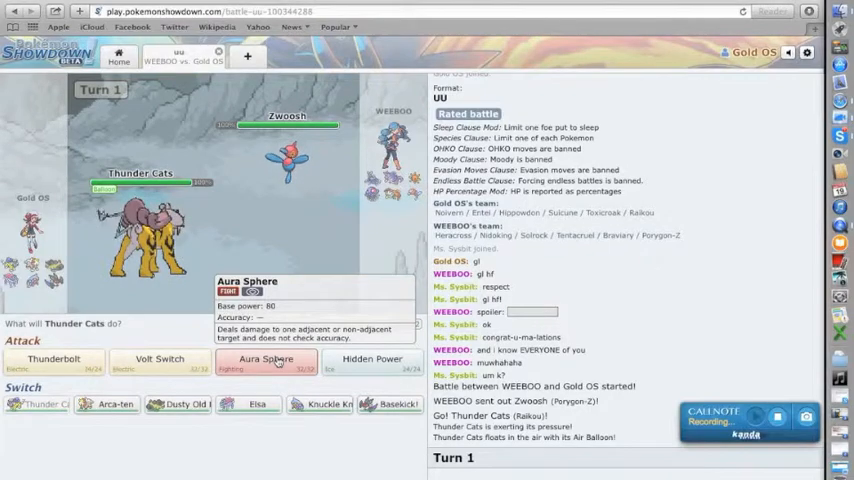
- Hit Zwoosh with Aura Sphere, then finish it with Thunderbolt
click(276, 360)
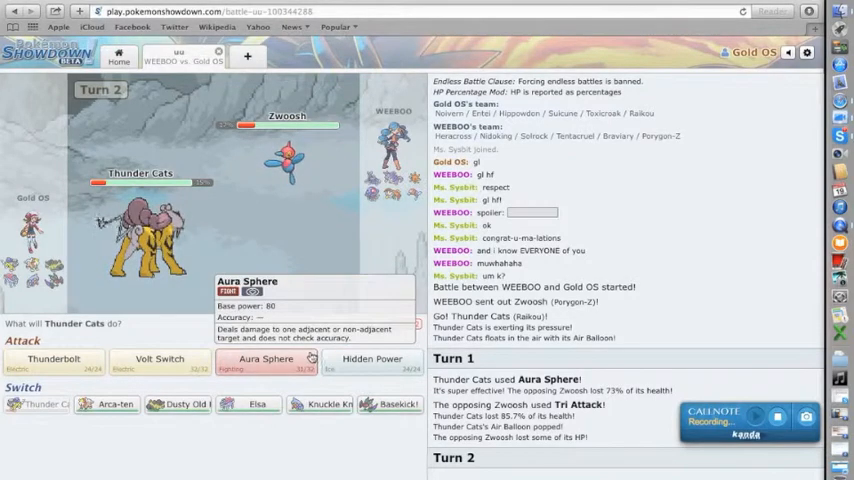
mouse_move(380, 360)
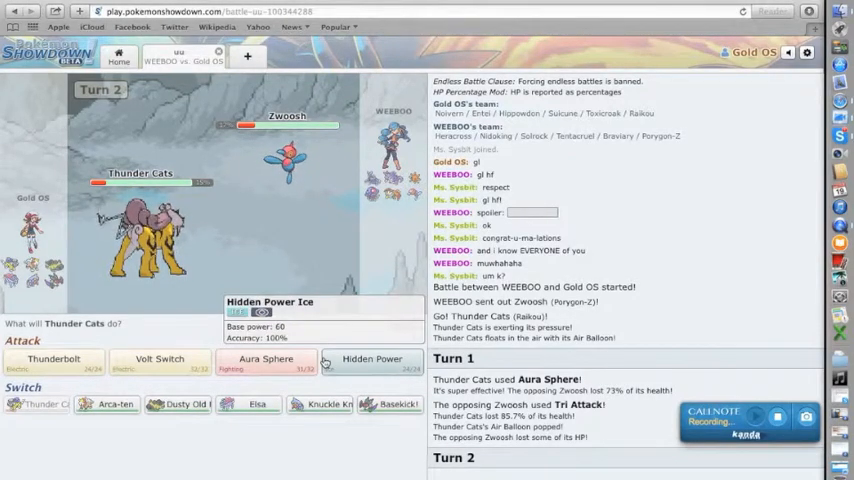
mouse_move(266, 364)
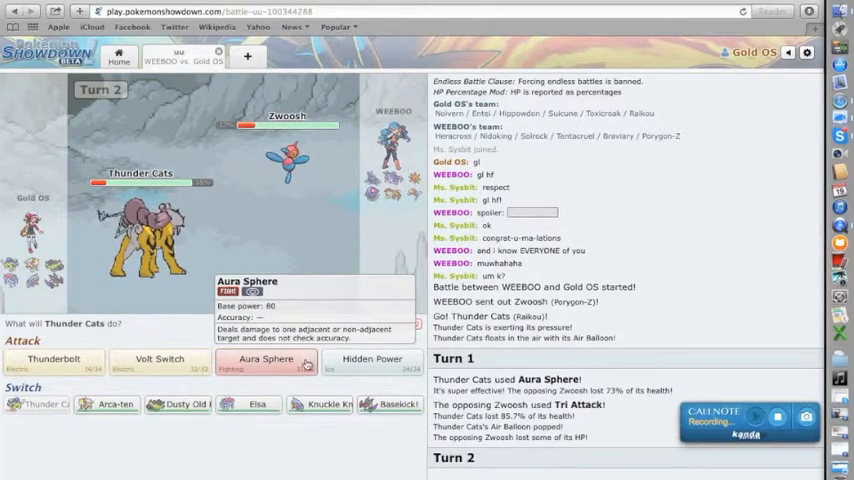
mouse_move(160, 362)
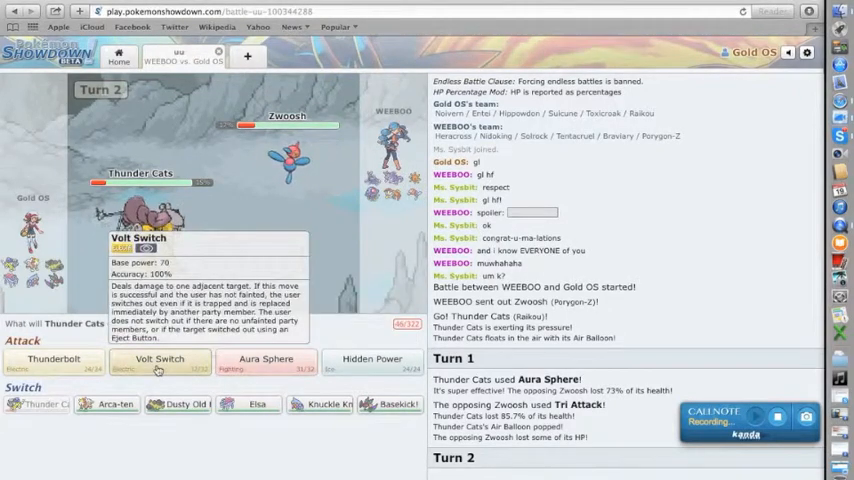
mouse_move(52, 358)
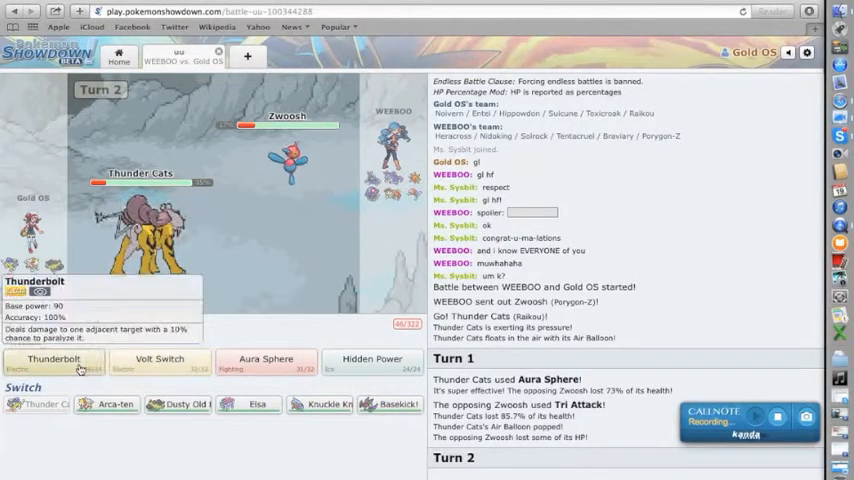
click(52, 360)
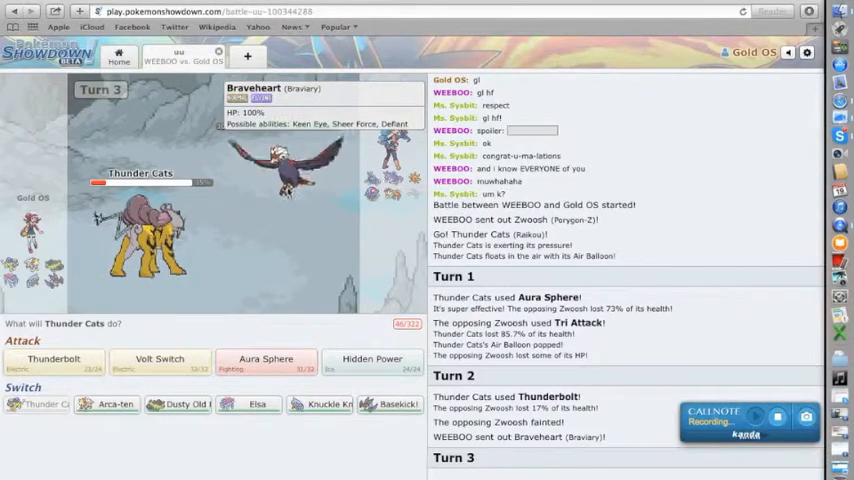
mouse_move(78, 364)
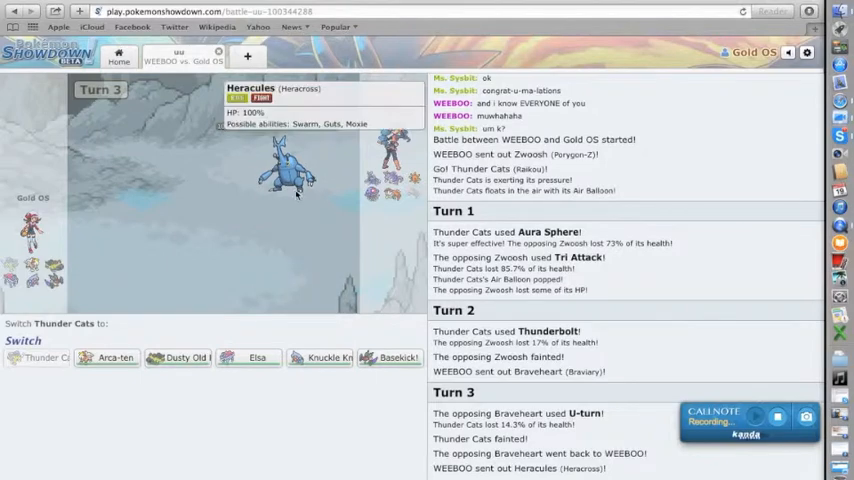
- Scroll the battle log after Thunder Cats faints and Dusty Old Hag comes in
scroll(down, 3)
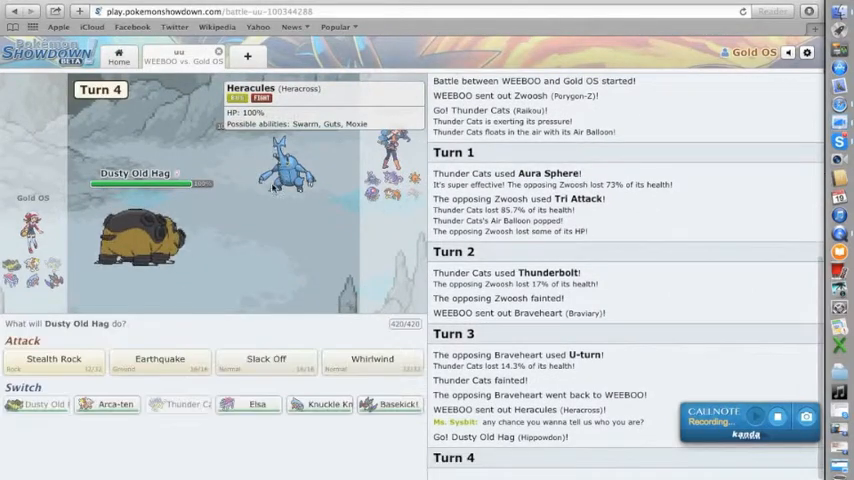
mouse_move(52, 358)
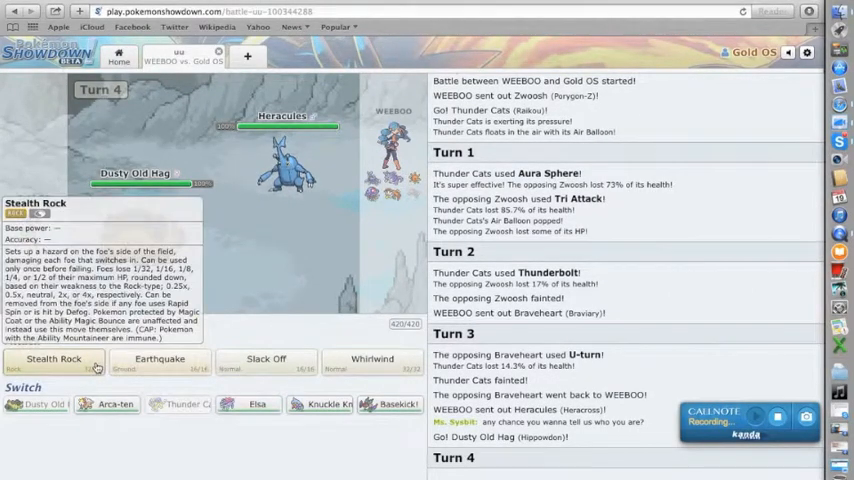
- Lay Stealth Rock on the opponent's side with Dusty Old Hag
click(52, 358)
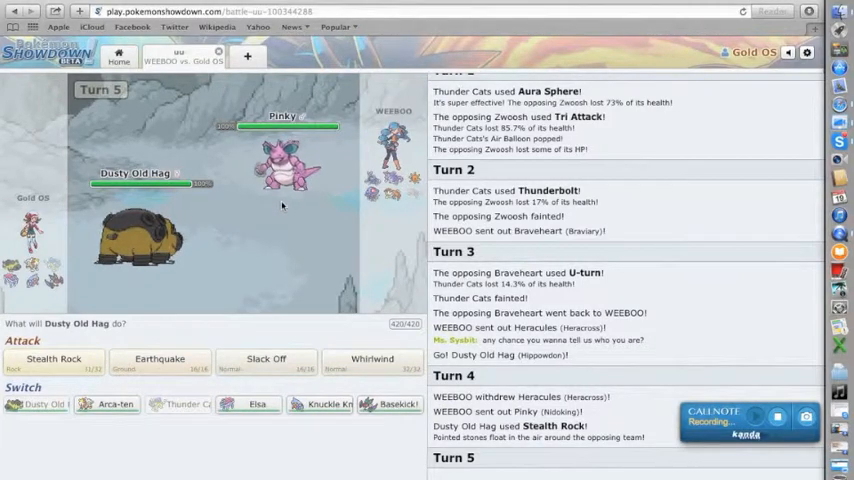
mouse_move(268, 184)
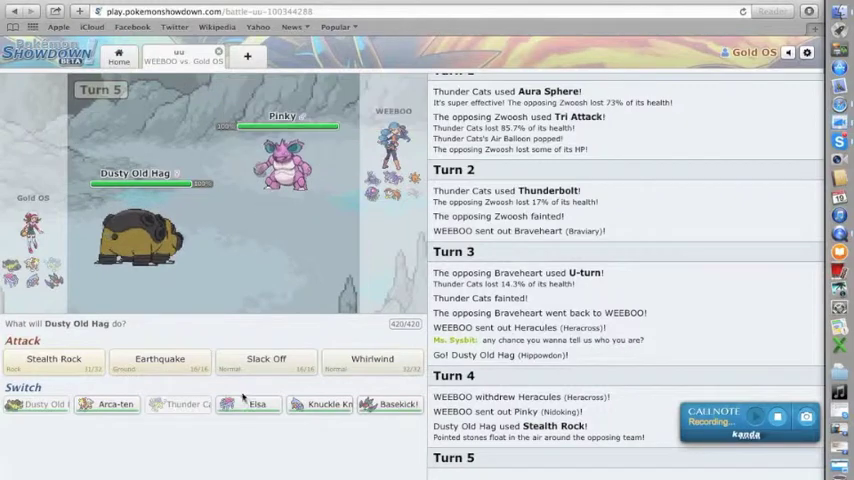
mouse_move(246, 404)
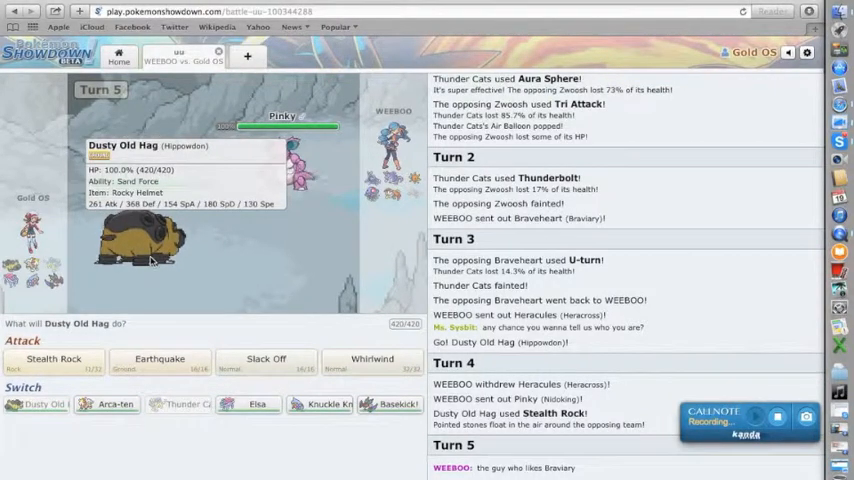
mouse_move(242, 412)
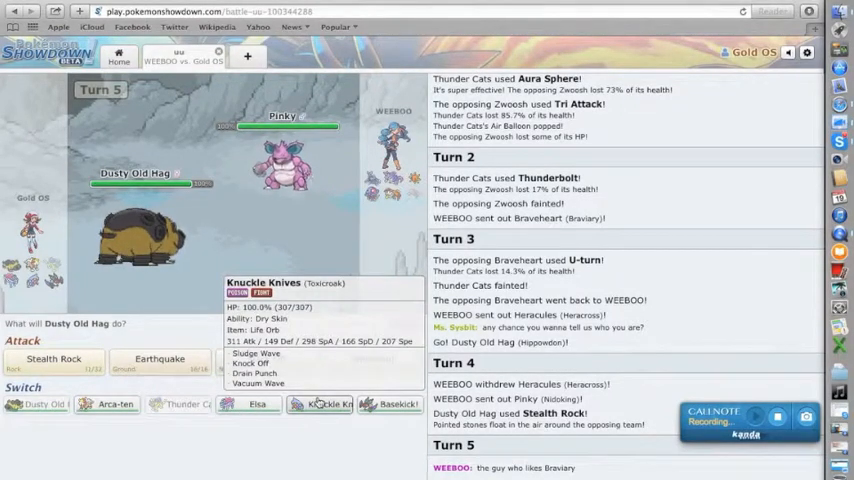
mouse_move(252, 400)
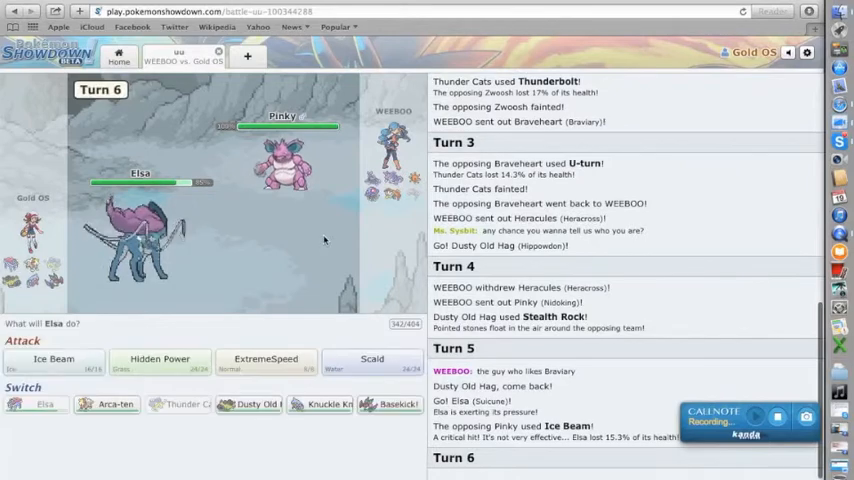
mouse_move(372, 360)
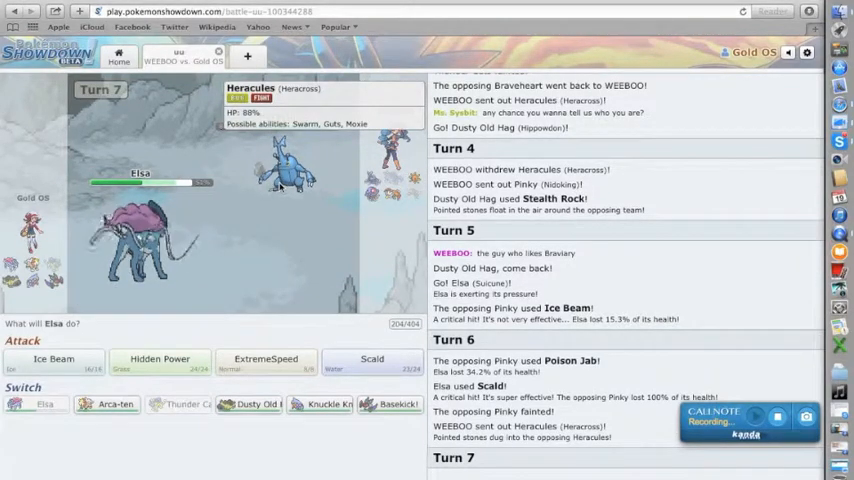
mouse_move(256, 406)
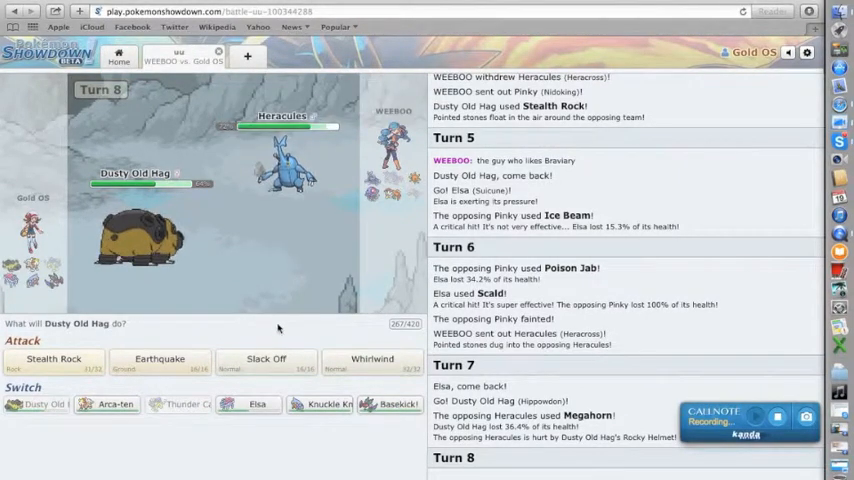
mouse_move(264, 358)
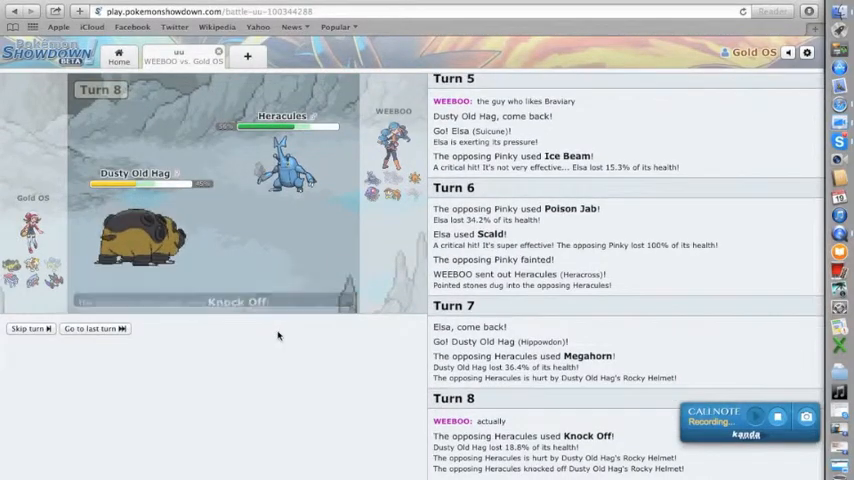
- Have Dusty Old Hag hit the incoming Chesnut with Earthquake
scroll(down, 3)
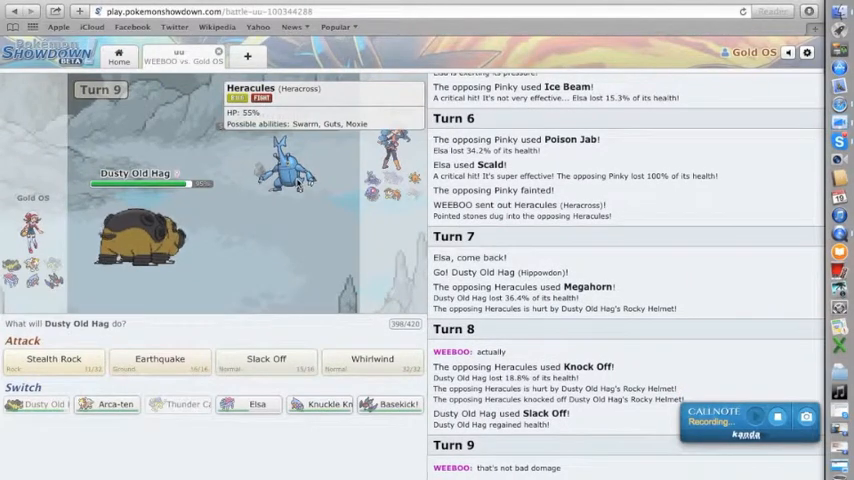
mouse_move(160, 358)
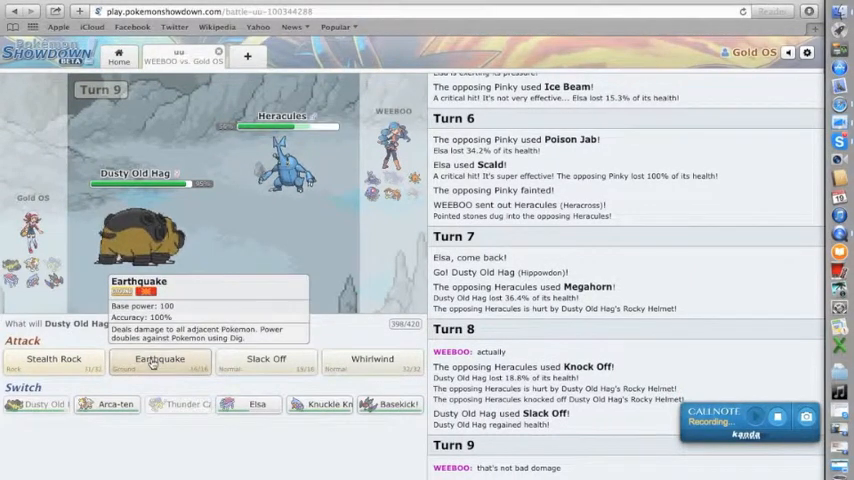
click(176, 360)
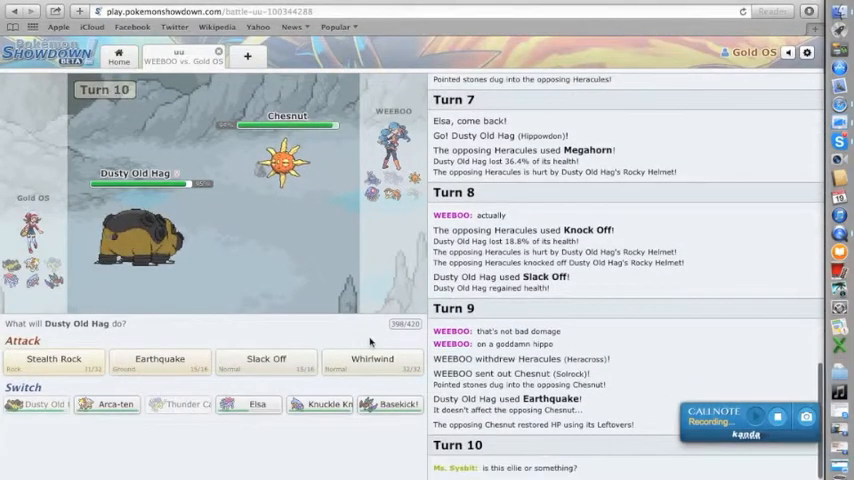
mouse_move(372, 360)
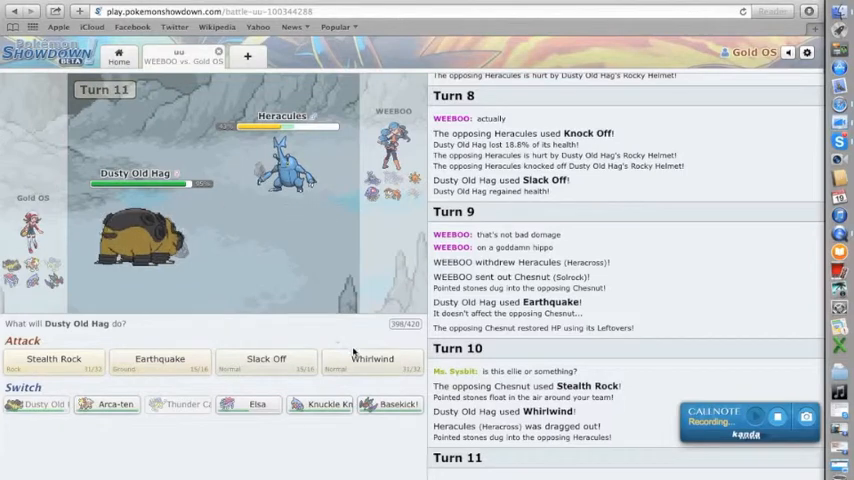
mouse_move(370, 358)
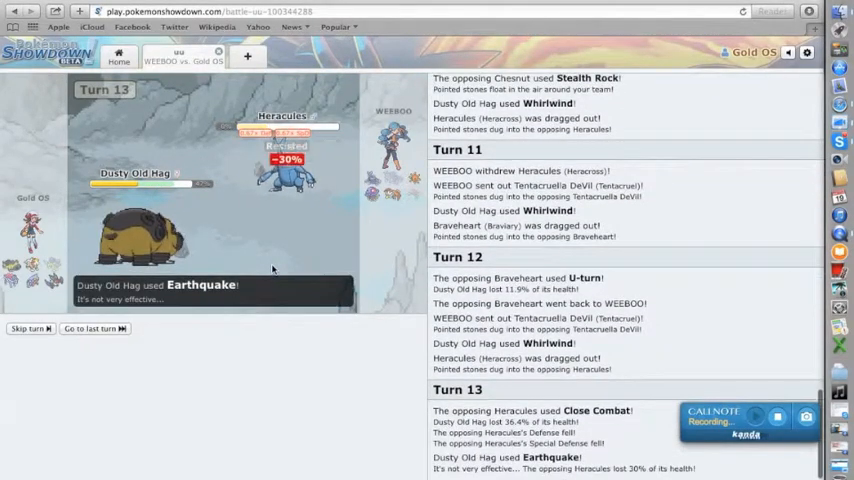
- Scroll the battle log to follow the Whirlwind shuffling and Earthquake on Heracles
scroll(down, 3)
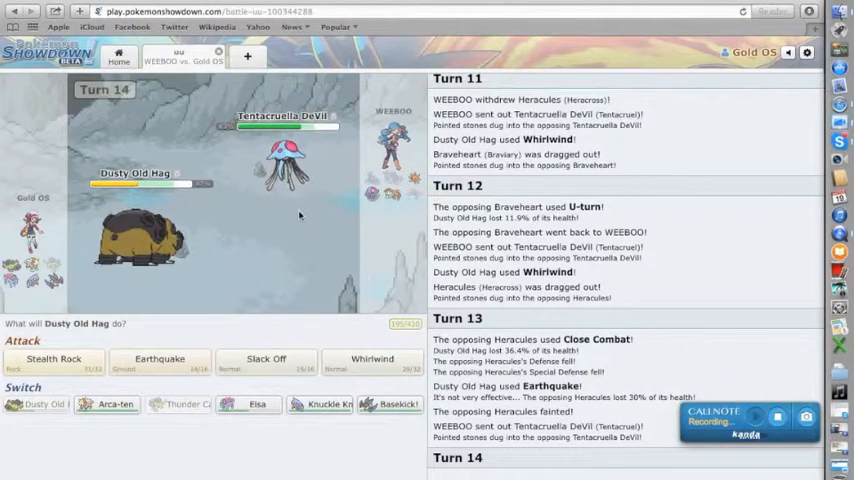
mouse_move(322, 404)
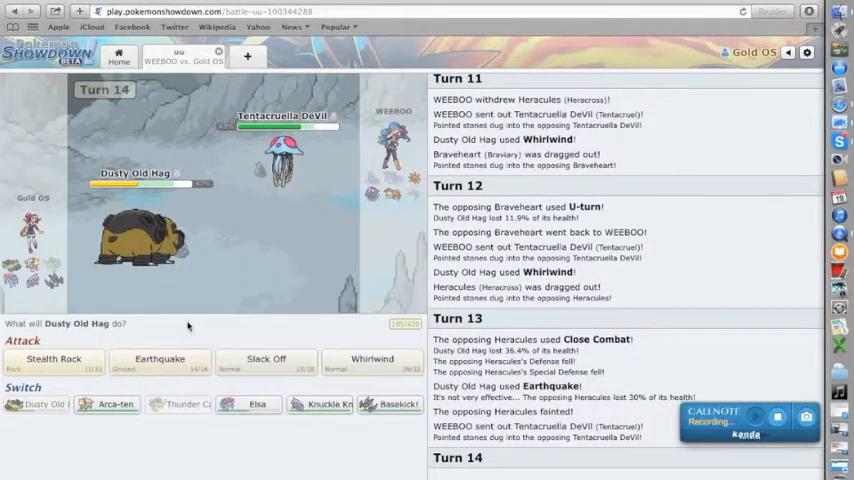
mouse_move(160, 360)
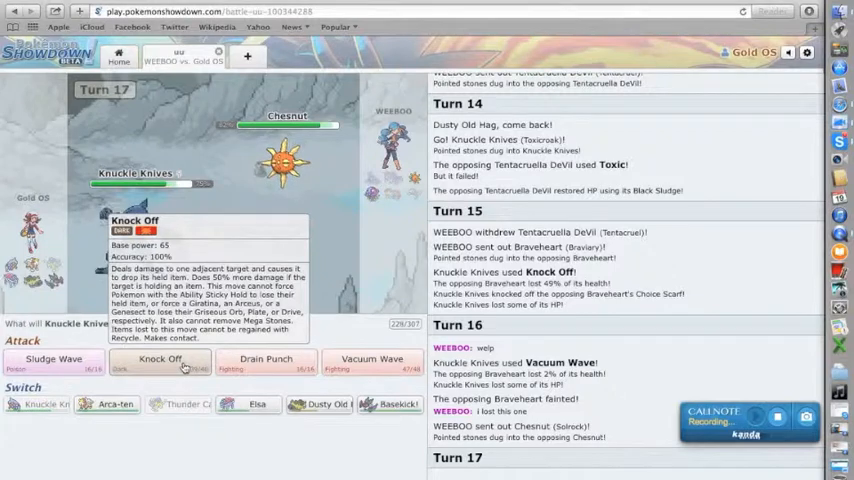
- Have Knuckle Knives use Knock Off on Chesnut, then Sludge Wave
click(162, 358)
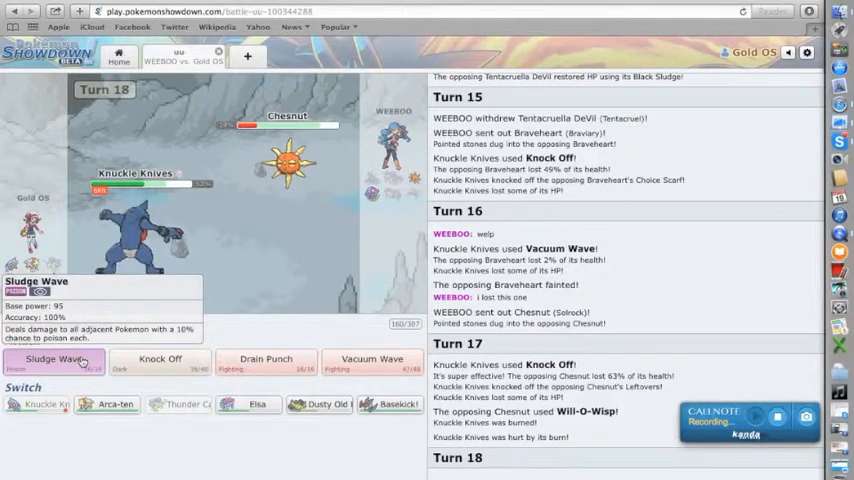
click(64, 362)
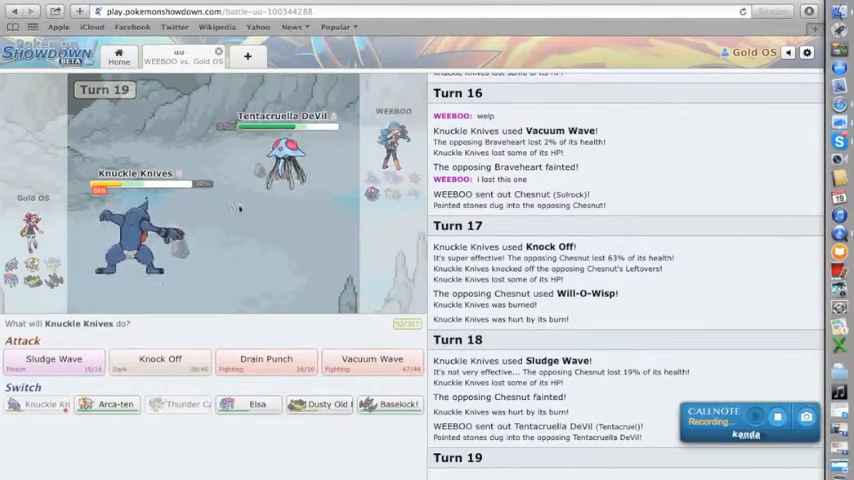
mouse_move(178, 364)
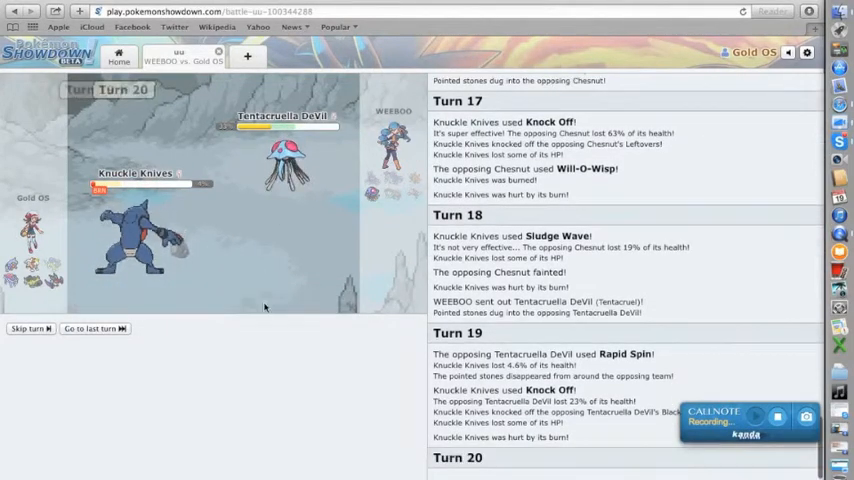
mouse_move(270, 160)
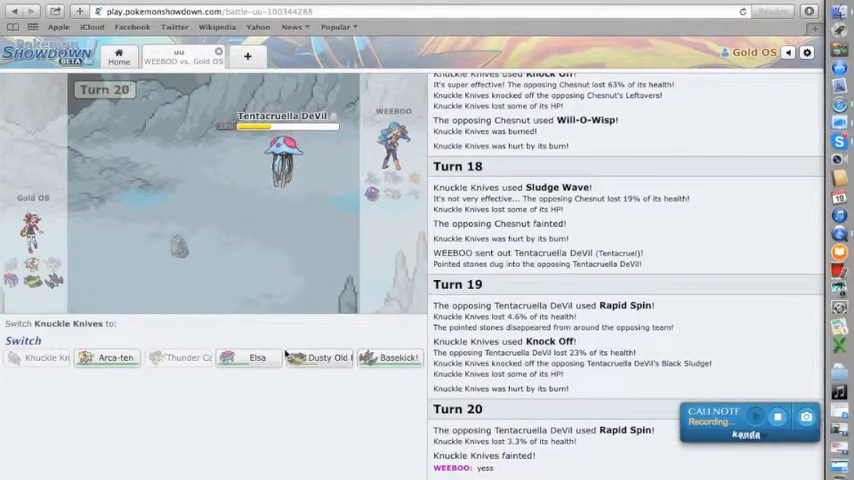
mouse_move(392, 360)
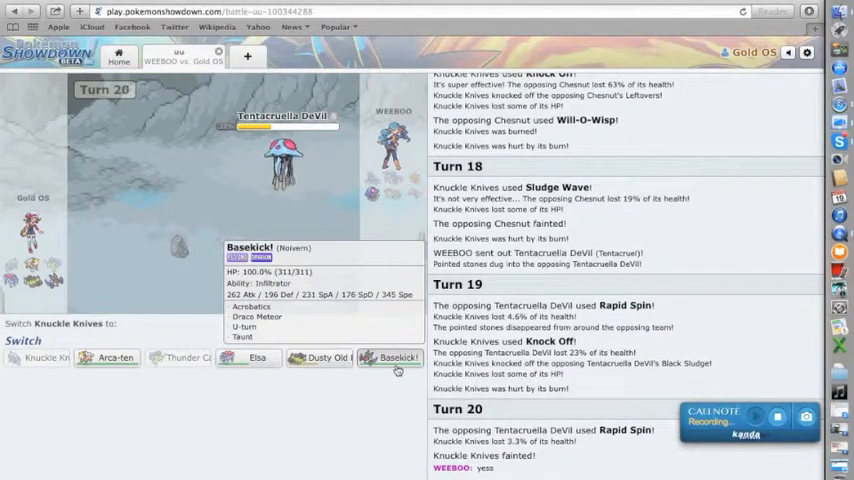
mouse_move(108, 356)
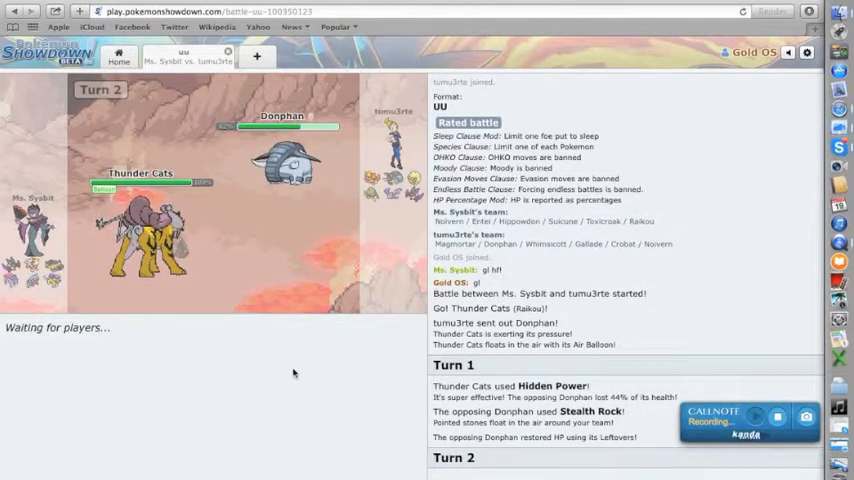
mouse_move(128, 280)
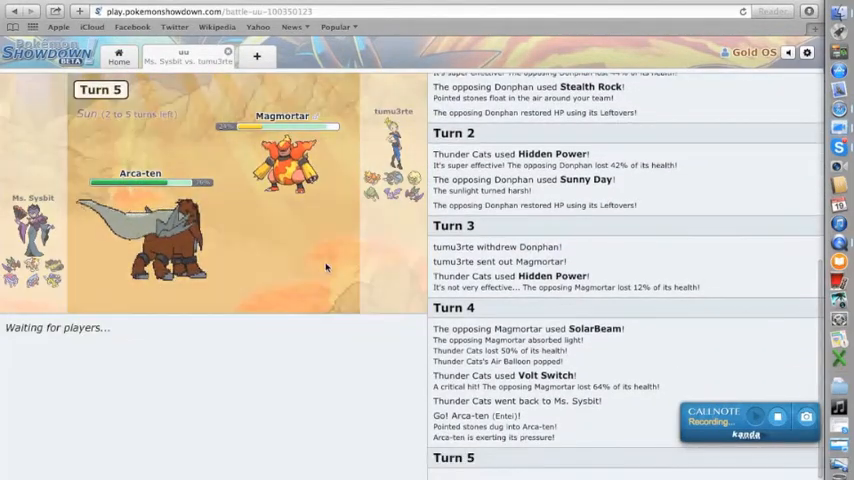
mouse_move(284, 164)
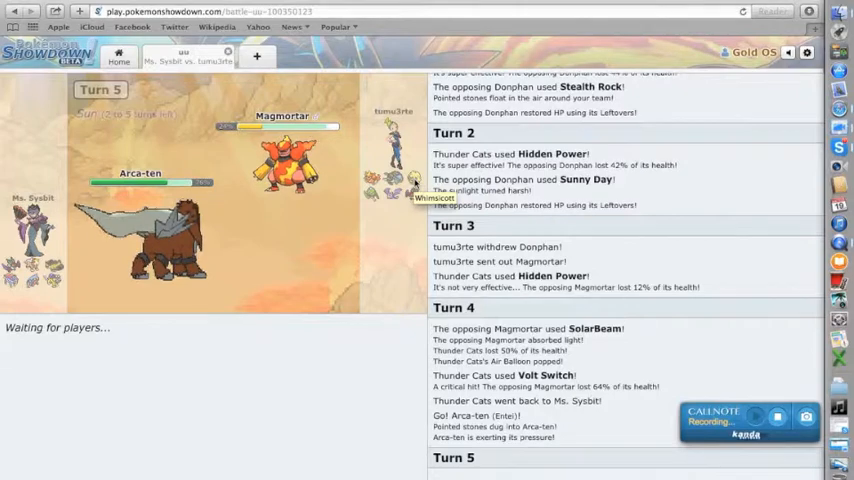
- Scroll the battle log to read Sacred Fire's hit on the incoming Noivern
scroll(down, 3)
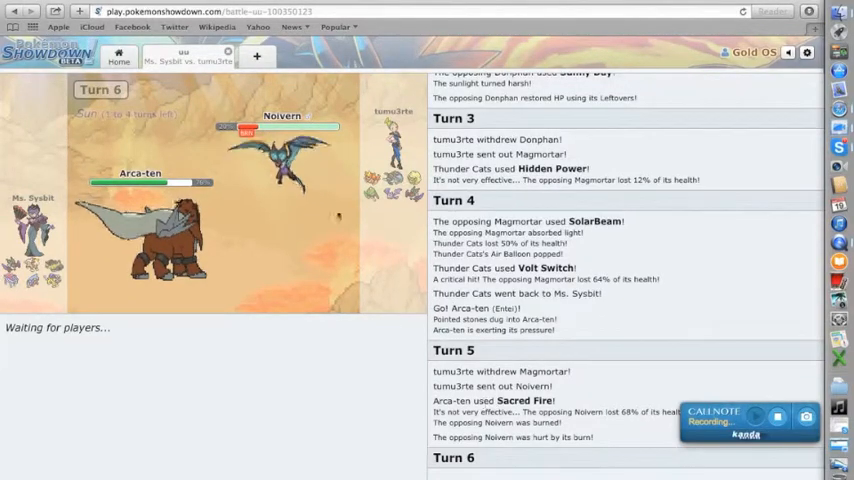
mouse_move(180, 230)
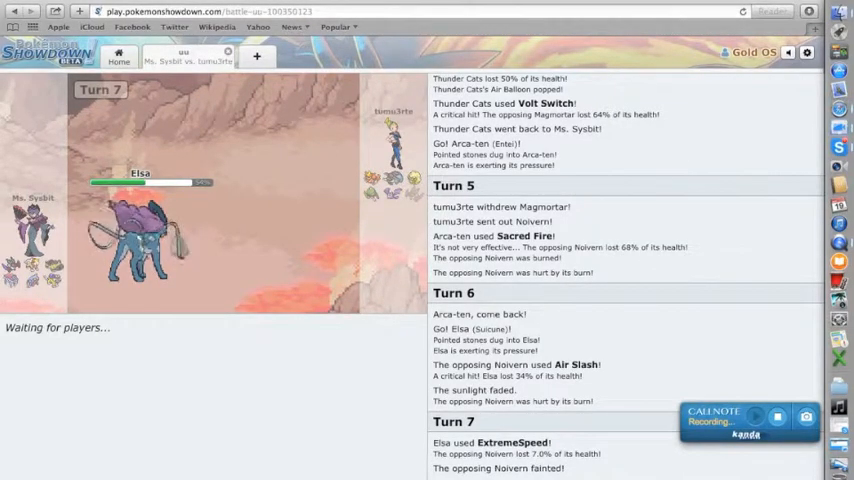
mouse_move(144, 240)
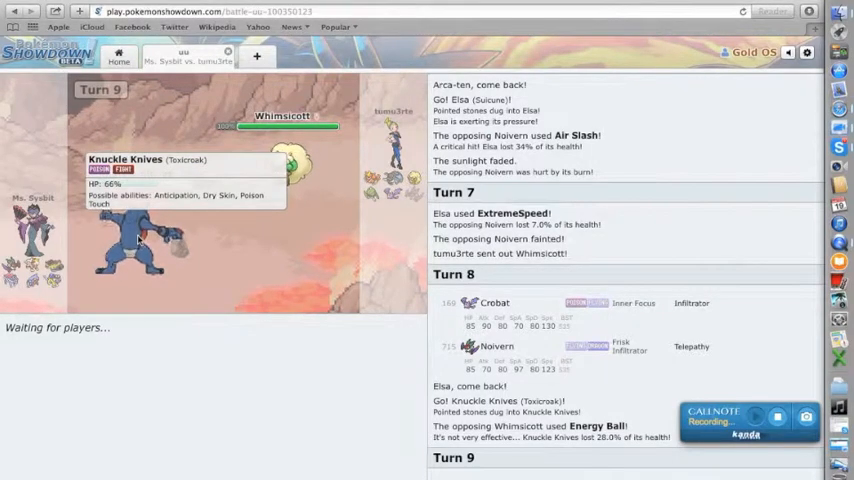
mouse_move(376, 192)
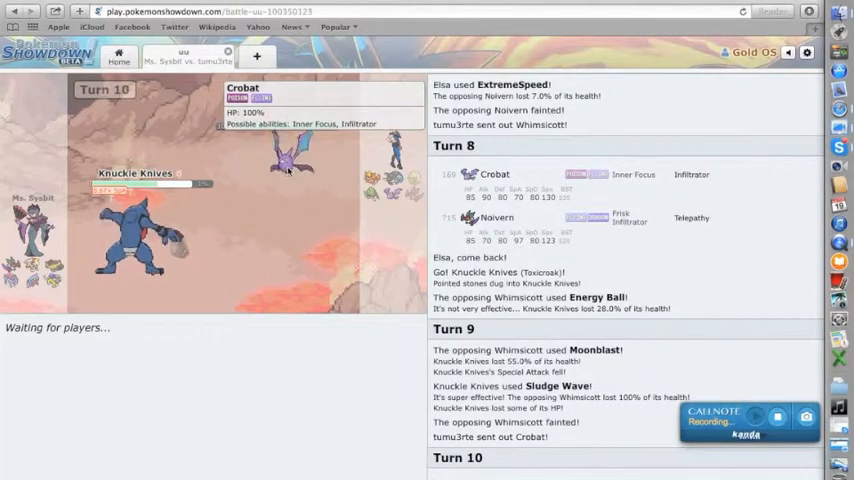
mouse_move(270, 208)
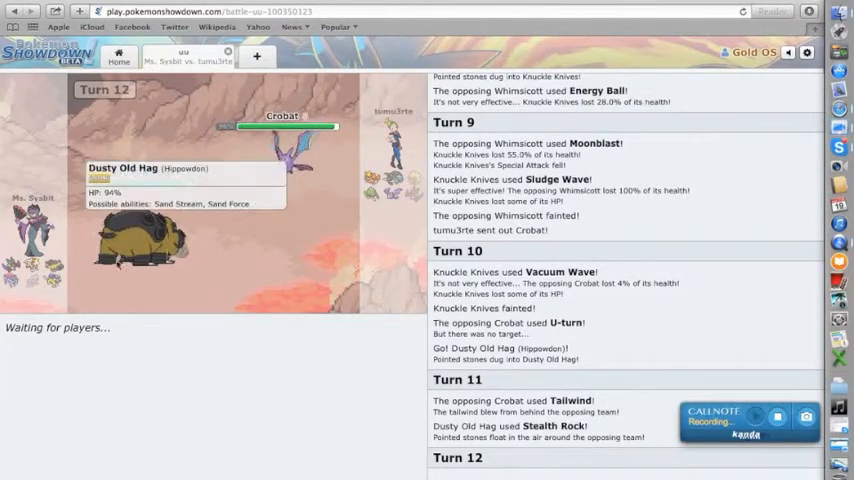
mouse_move(374, 436)
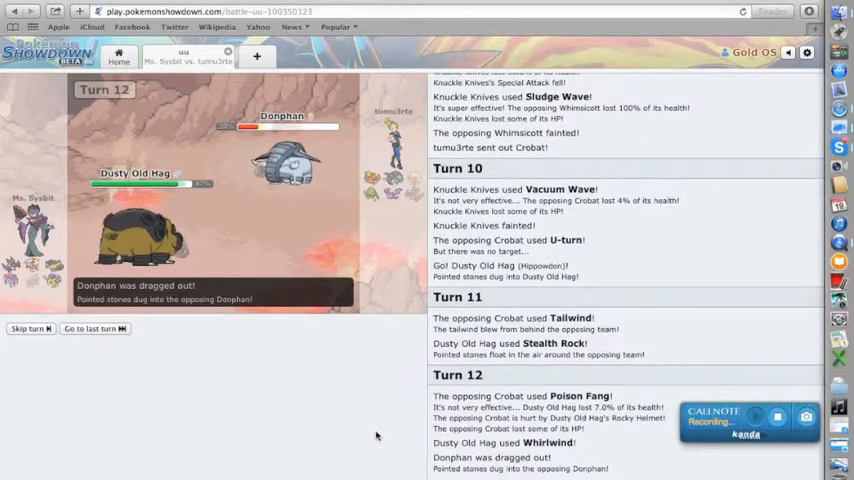
- Scroll the battle log after Earthquake knocks out Donphan
scroll(down, 3)
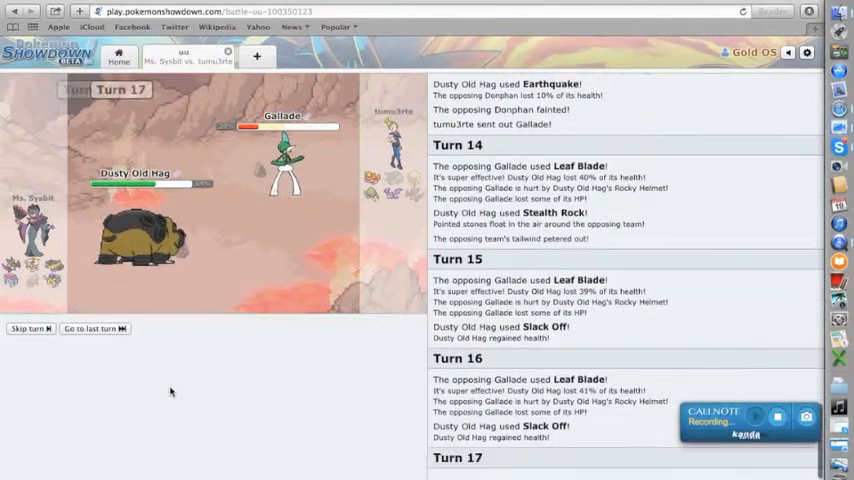
- Heal Hippowdon with Slack Off on turn 17 against Gallade
click(36, 328)
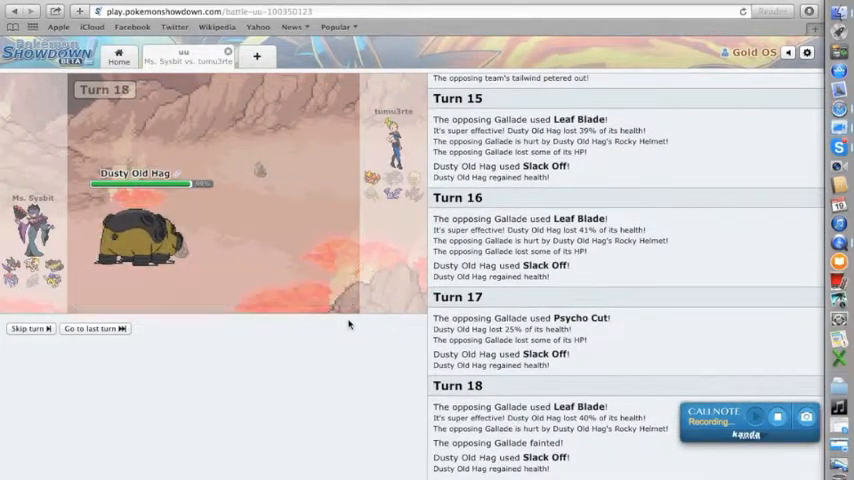
- Keep Hippowdon healing with Slack Off until Gallade faints and Magmortar drops to Stealth Rock
click(32, 328)
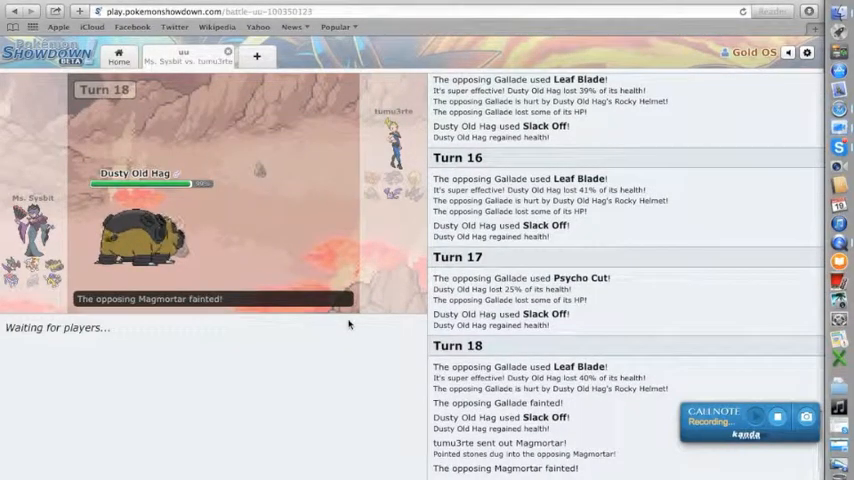
mouse_move(252, 316)
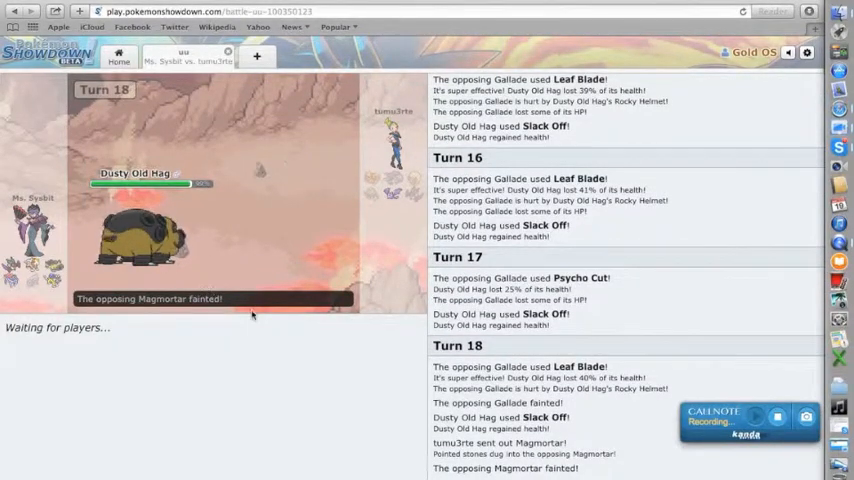